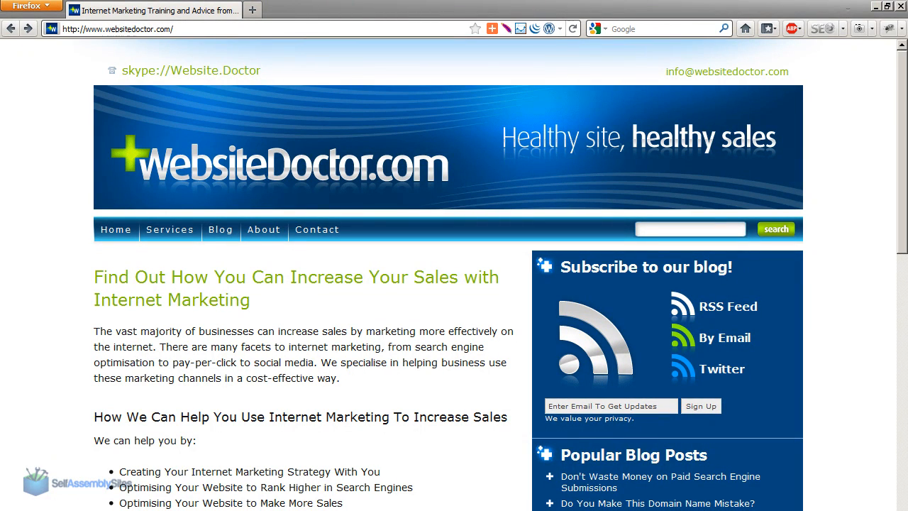
mouse_move(395, 239)
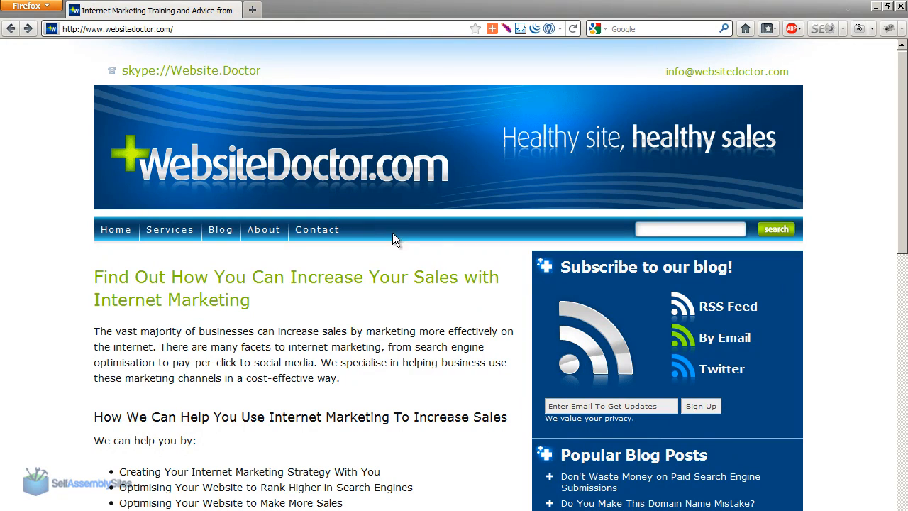
Step: Rename the remote wp-content/plugins folder to plugins-broken to disable all plugins
click(171, 229)
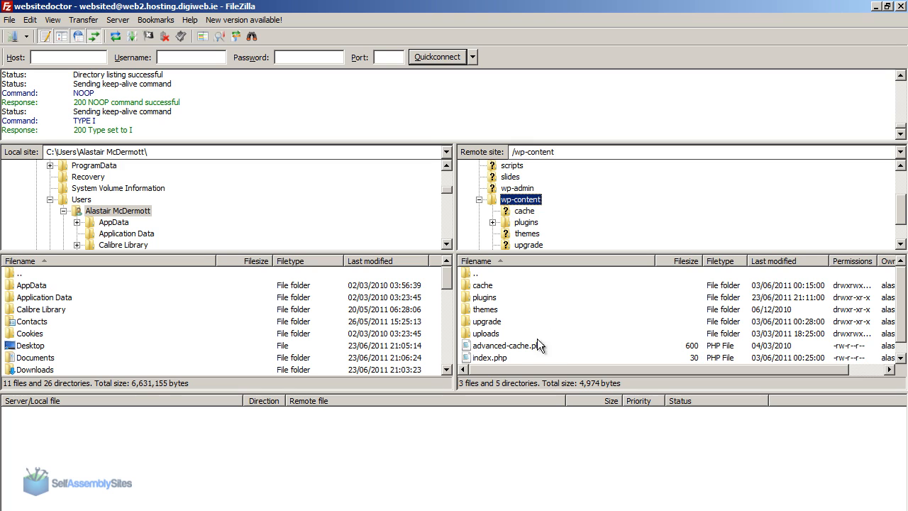
click(482, 284)
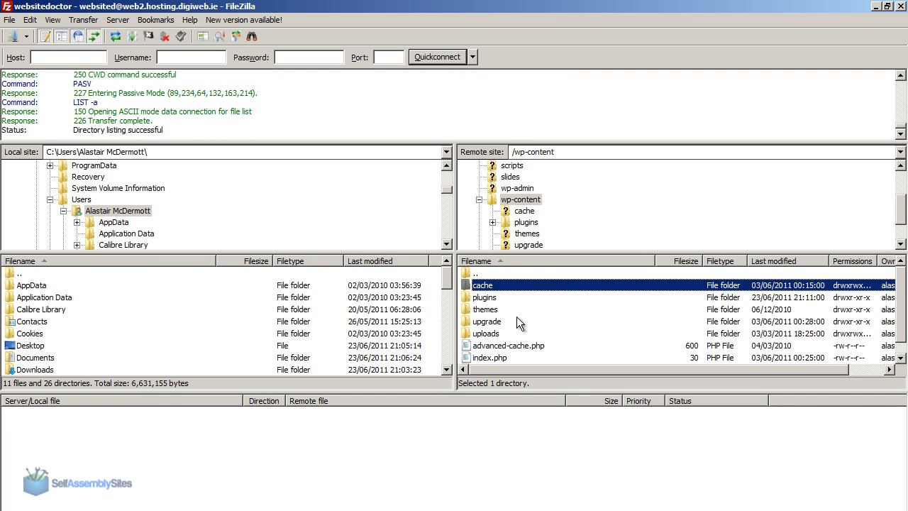
mouse_move(494, 298)
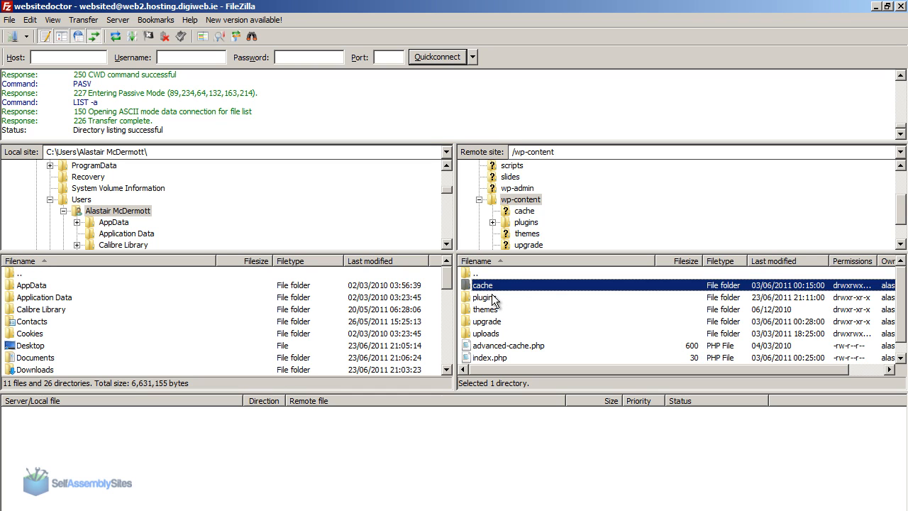
click(484, 298)
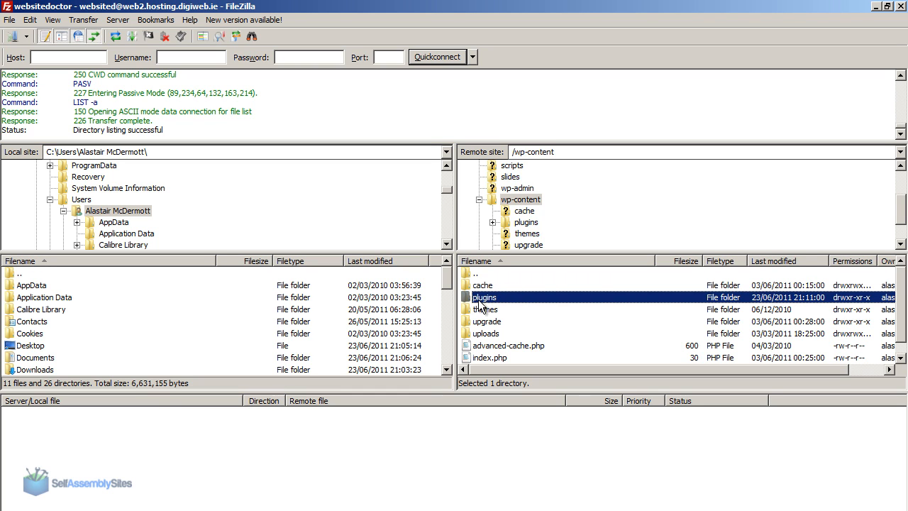
right_click(484, 298)
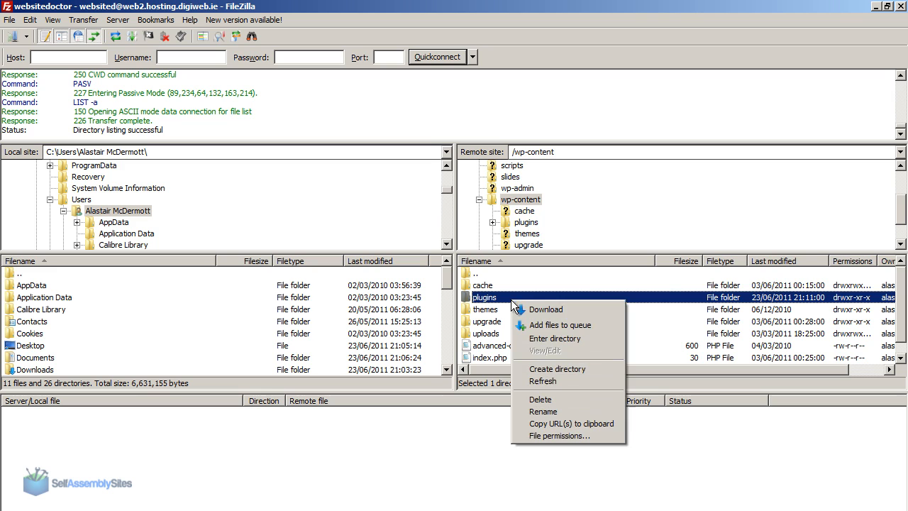
click(542, 411)
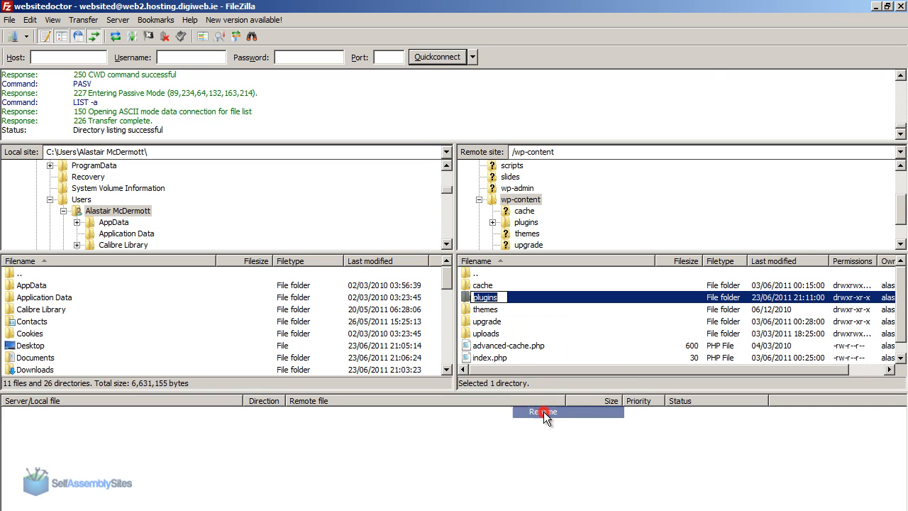
click(542, 411)
text(-br)
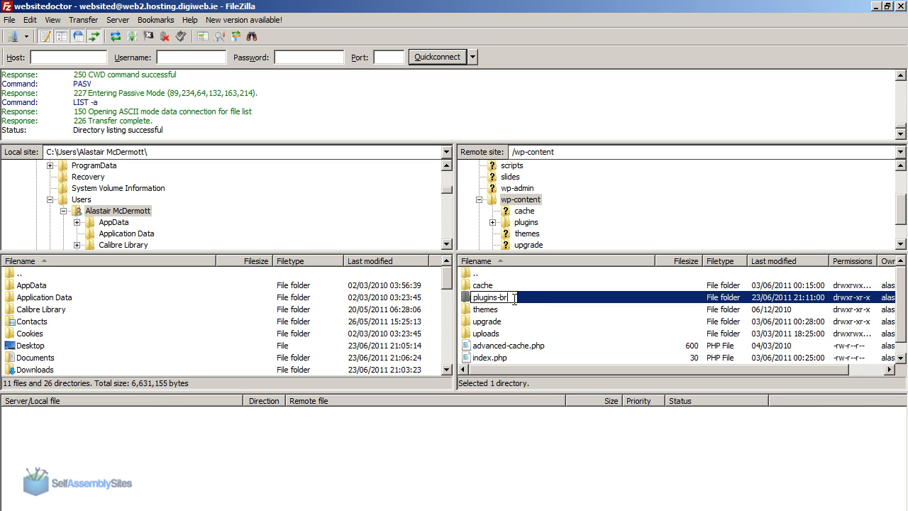
key(Return)
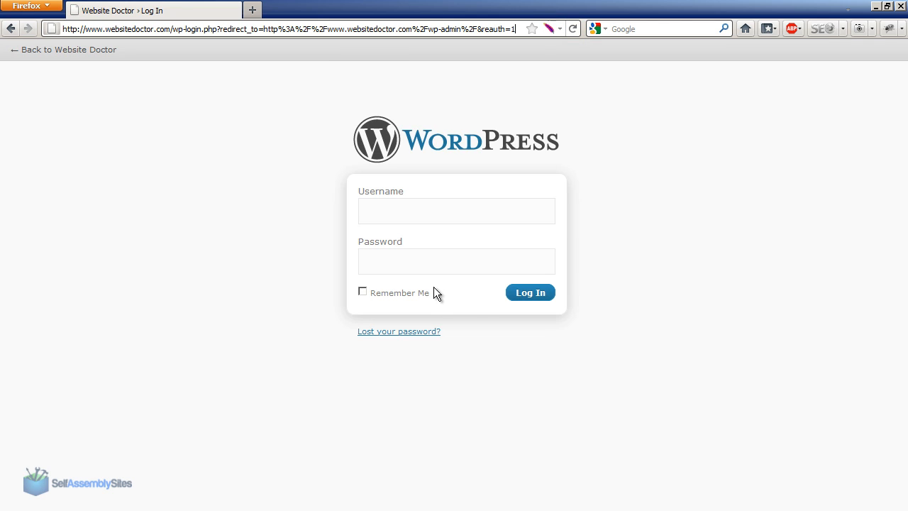
mouse_move(550, 356)
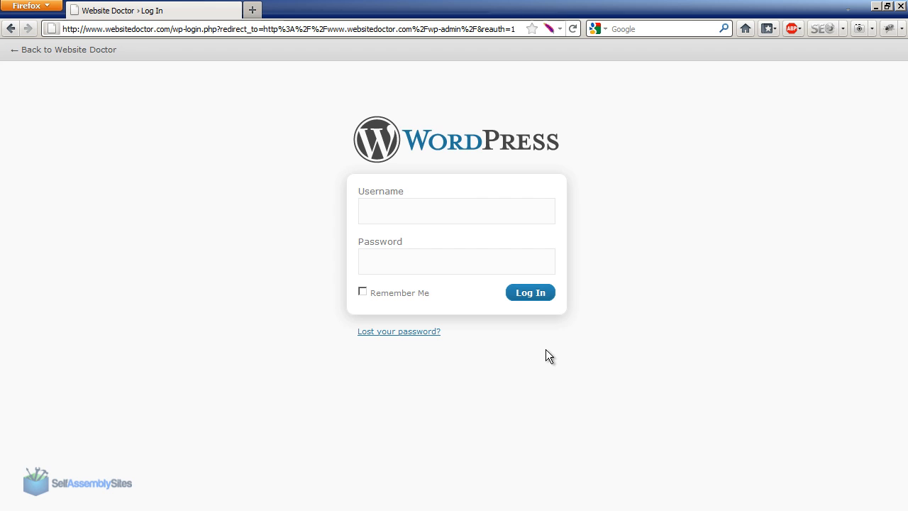
mouse_move(457, 327)
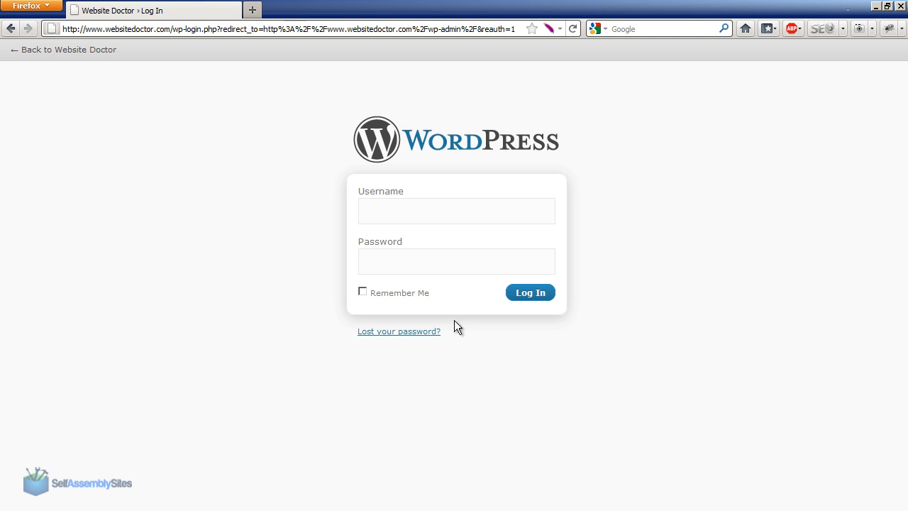
Step: Return from the WordPress login page to the websitedoctor.com/contact/ page showing the raw shortcode
click(457, 261)
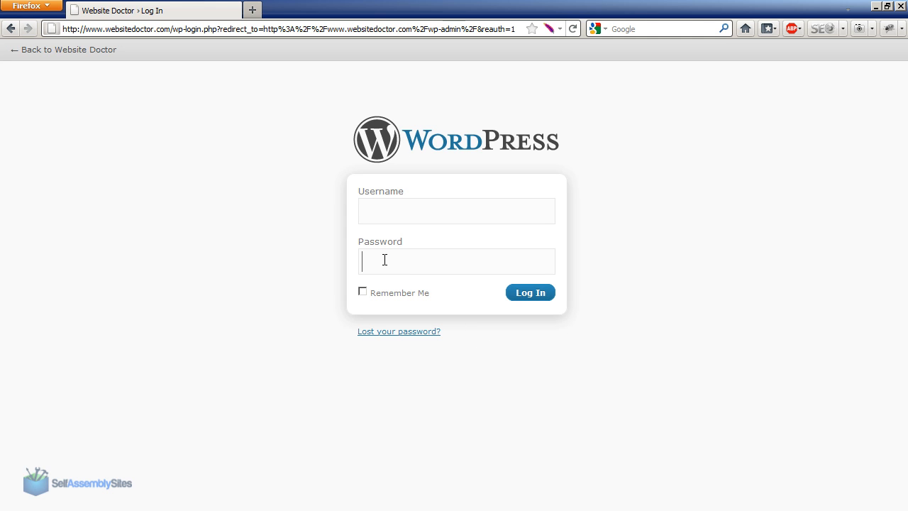
mouse_move(42, 45)
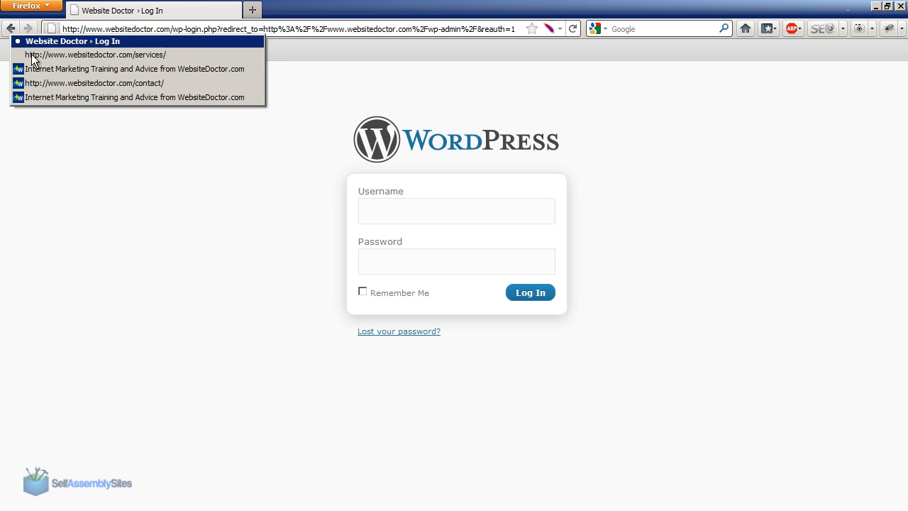
click(93, 82)
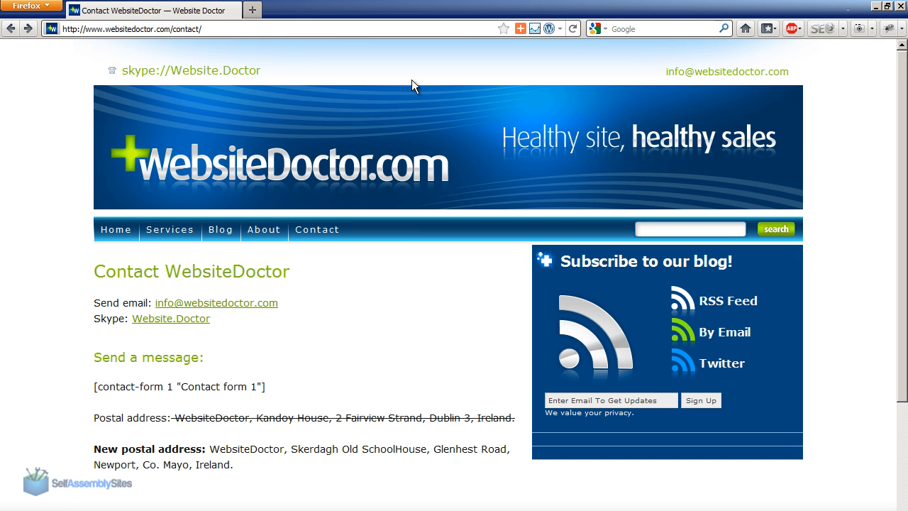
mouse_move(294, 393)
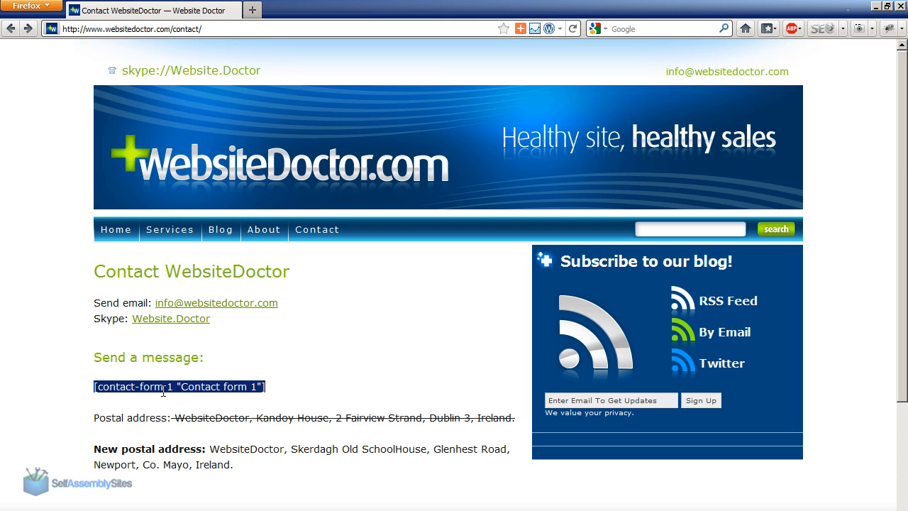
click(211, 386)
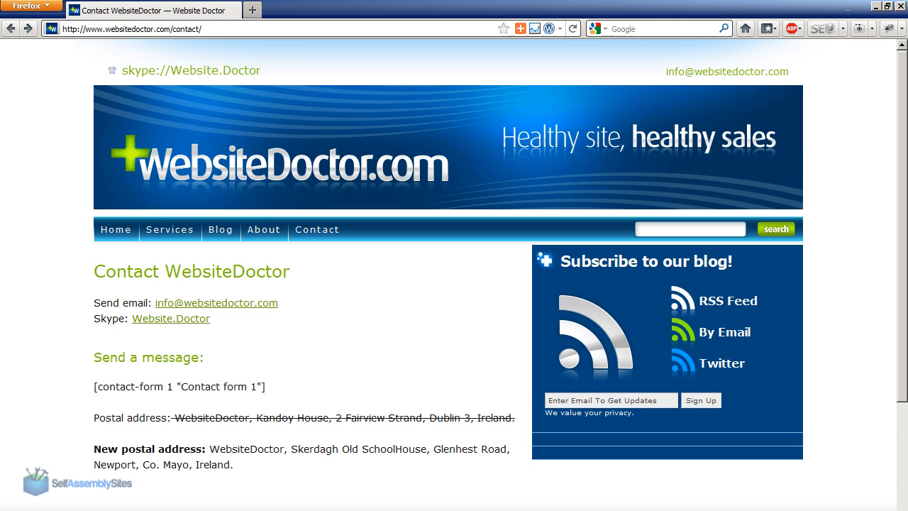
mouse_move(32, 29)
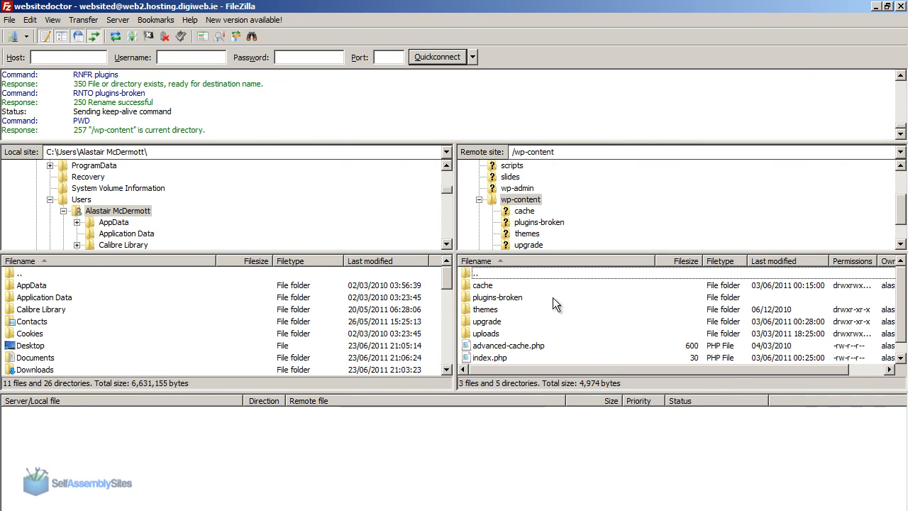
Step: Create a new empty /wp-content/plugins directory on the server
right_click(485, 310)
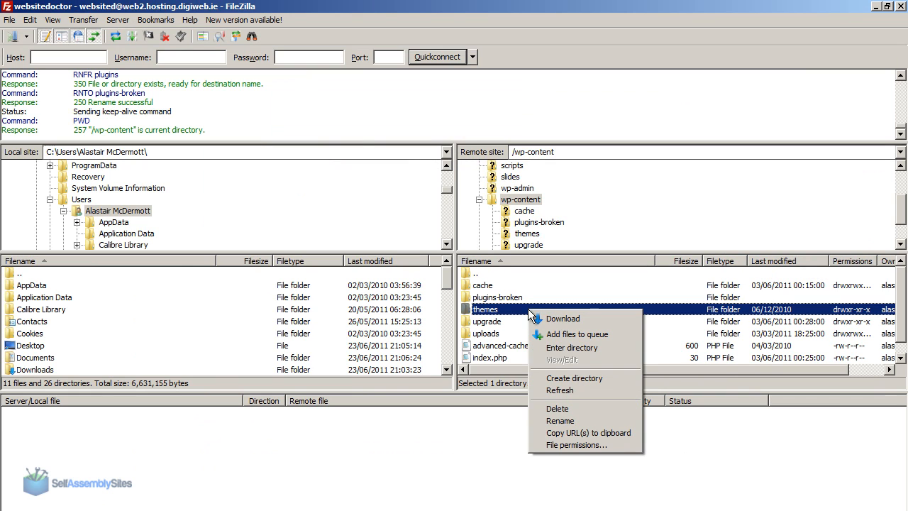
mouse_move(574, 378)
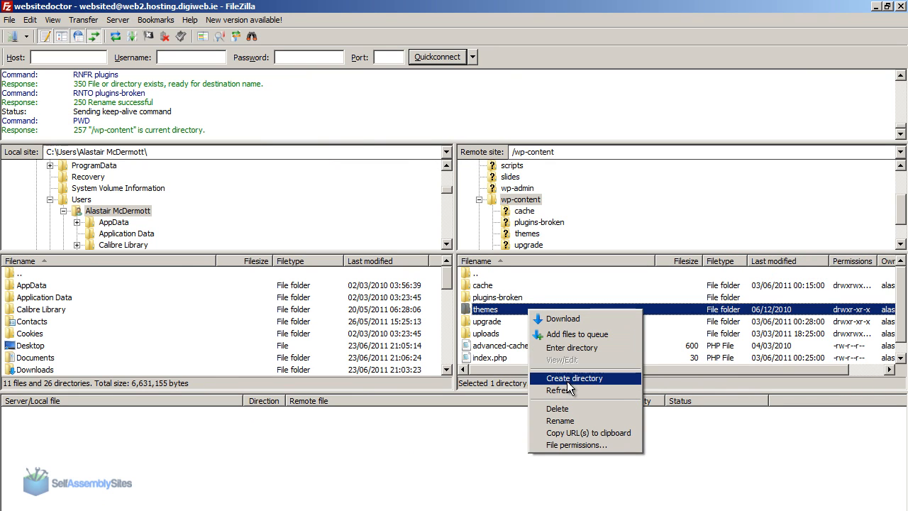
click(575, 377)
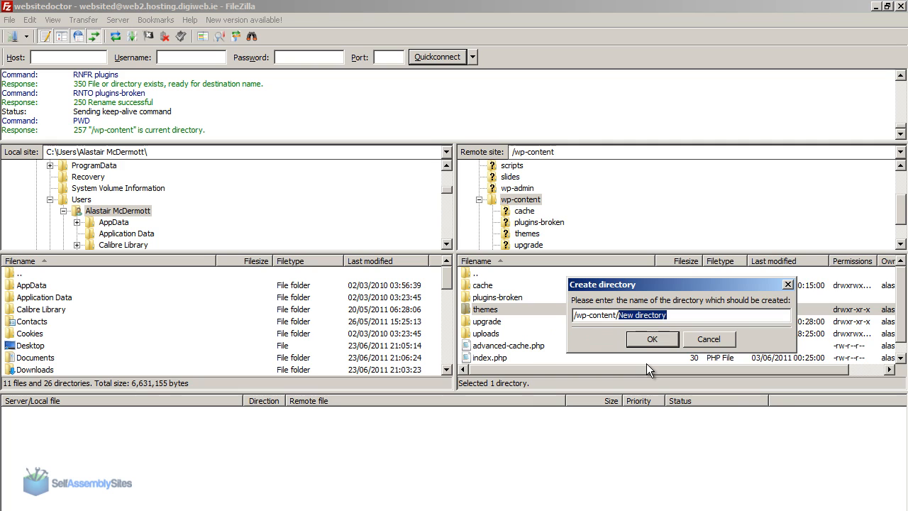
text(plugin)
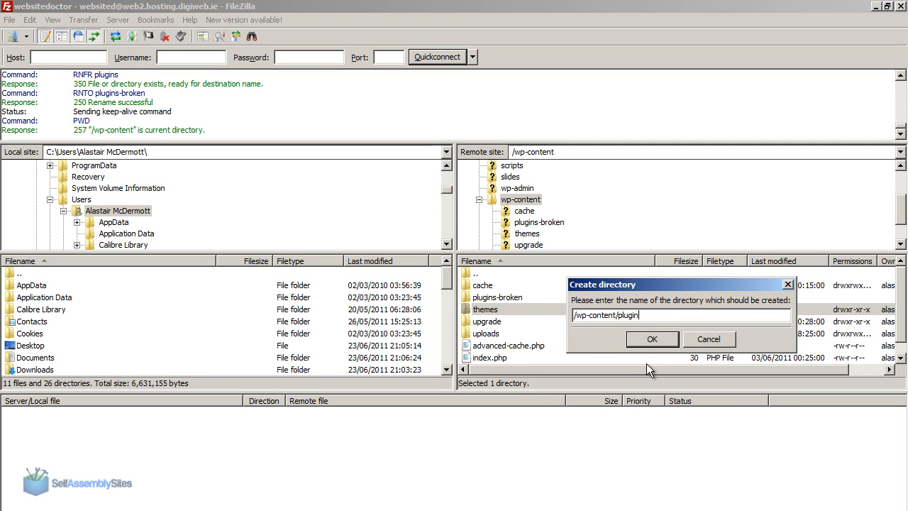
click(653, 338)
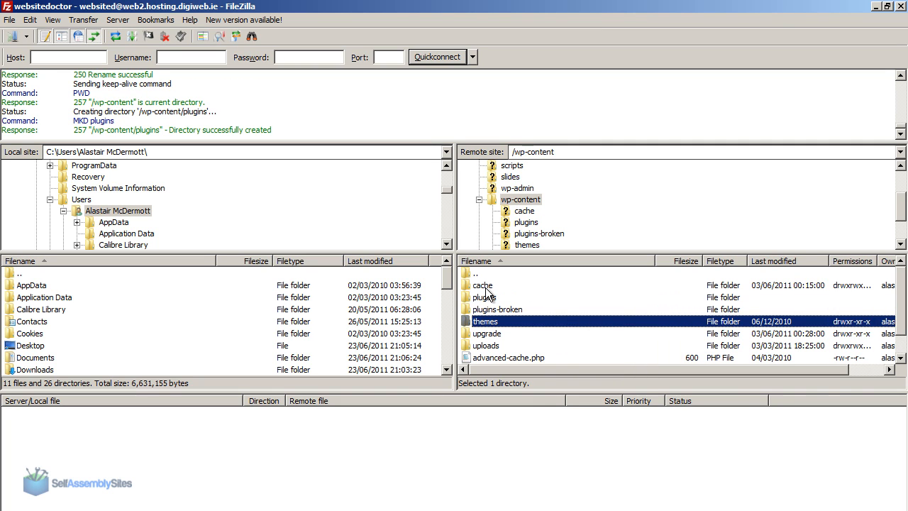
Step: Browse into plugins-broken to list akismet, backupwordpress and the other plugin folders
click(497, 309)
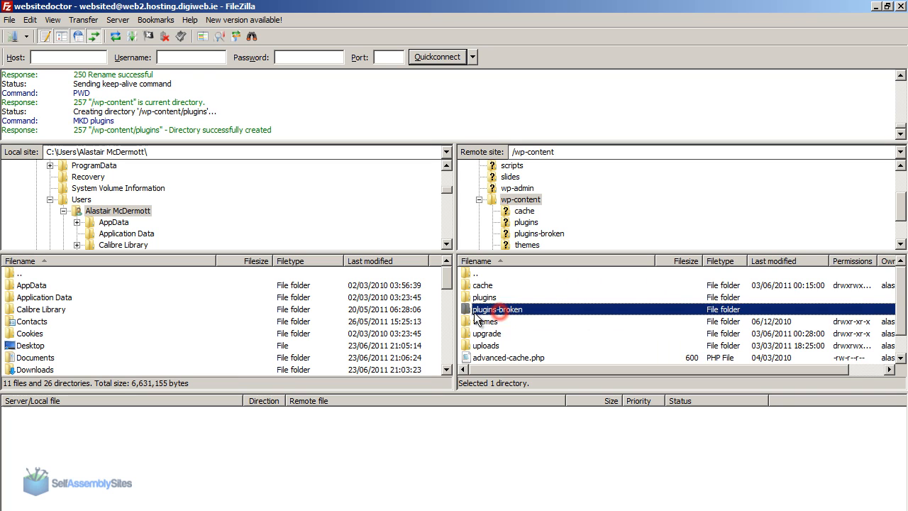
double_click(497, 309)
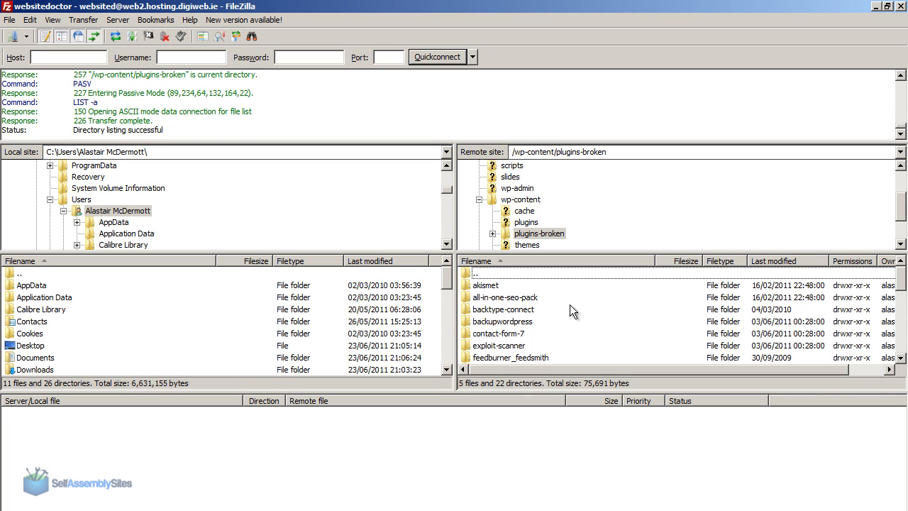
click(500, 333)
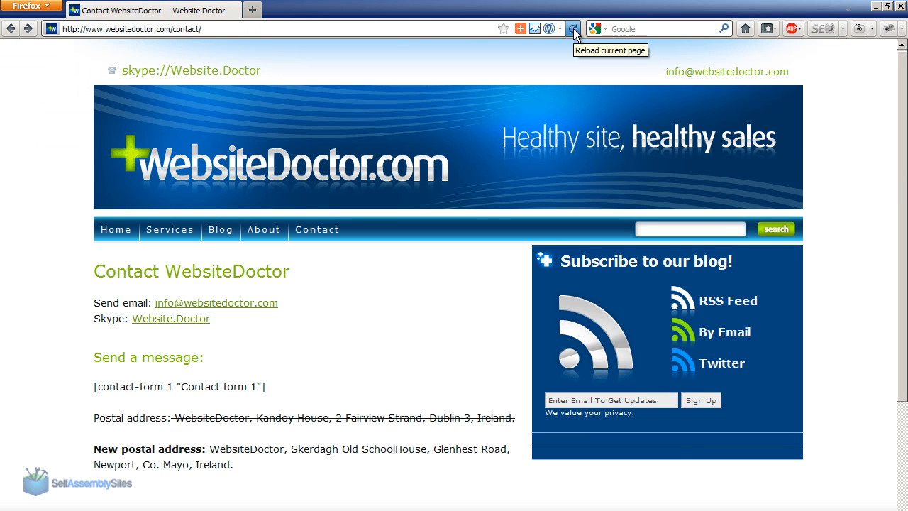
Step: Reload the contact page, then move contact-form-7 and akismet back into the live plugins folder
click(574, 28)
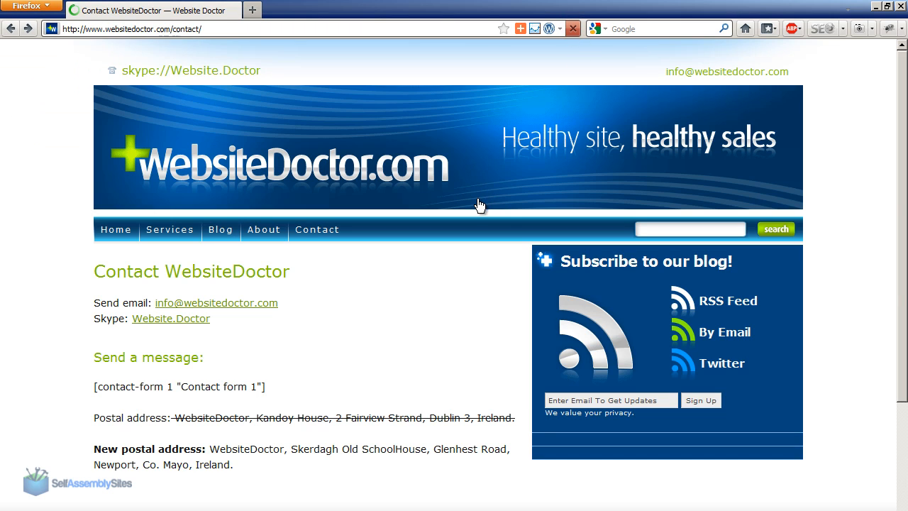
scroll(down, 3)
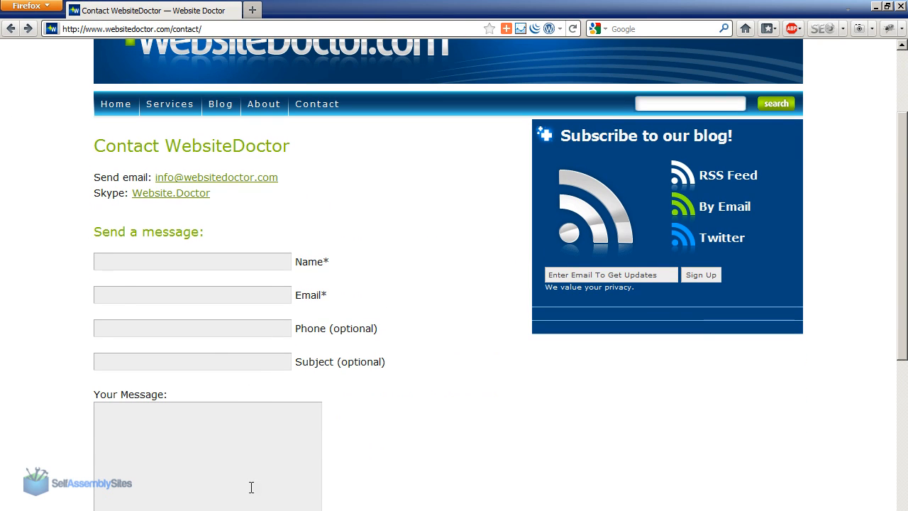
mouse_move(230, 460)
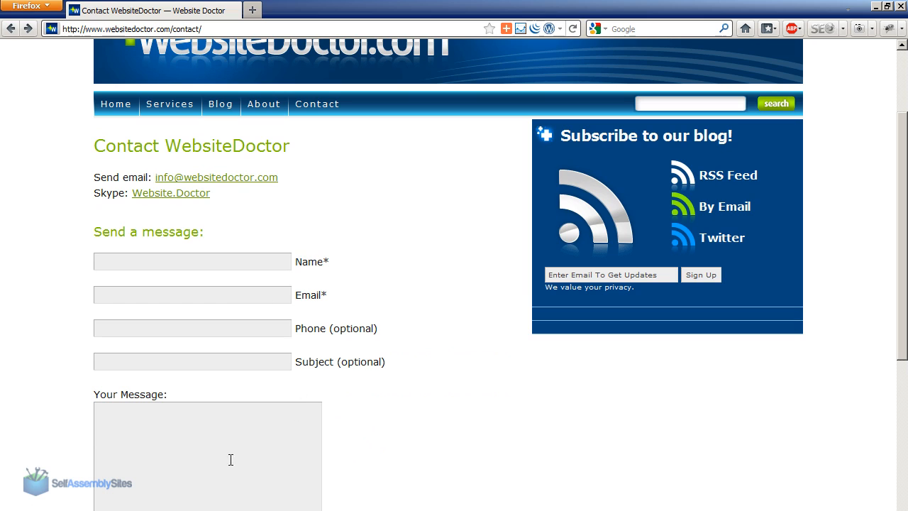
scroll(up, 3)
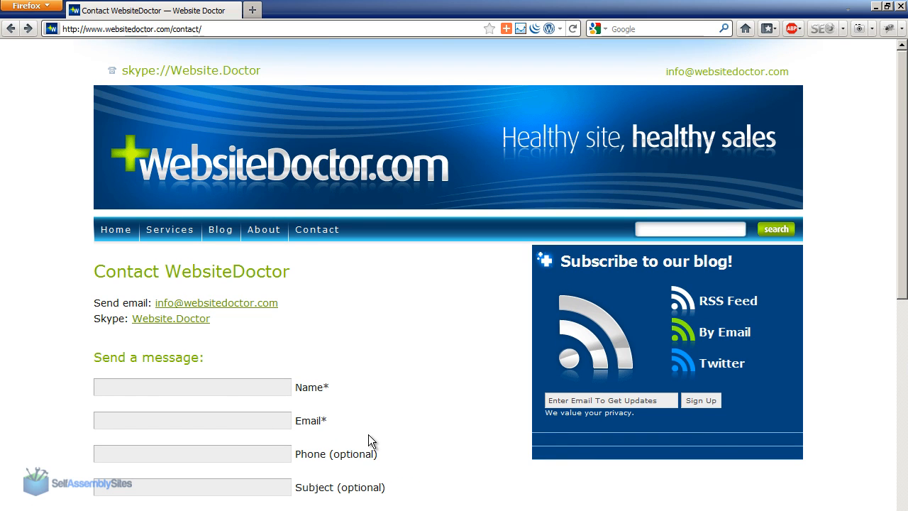
mouse_move(429, 94)
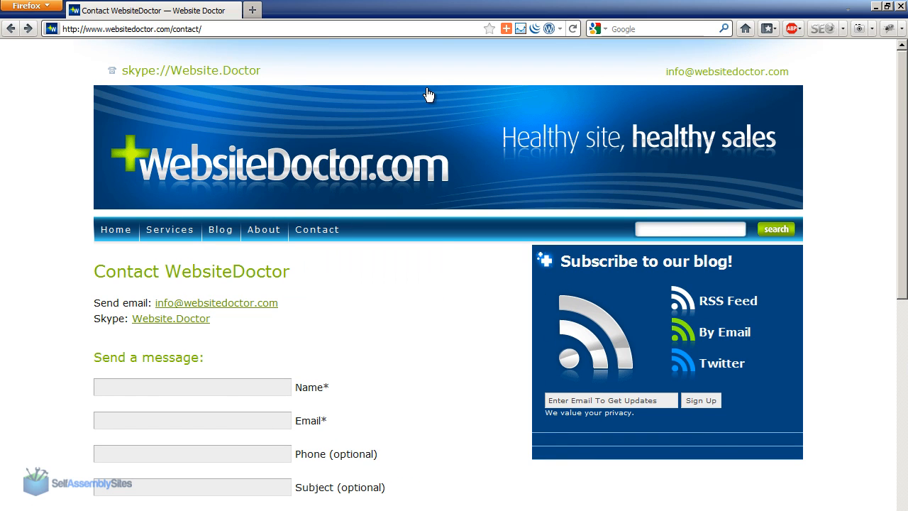
mouse_move(395, 346)
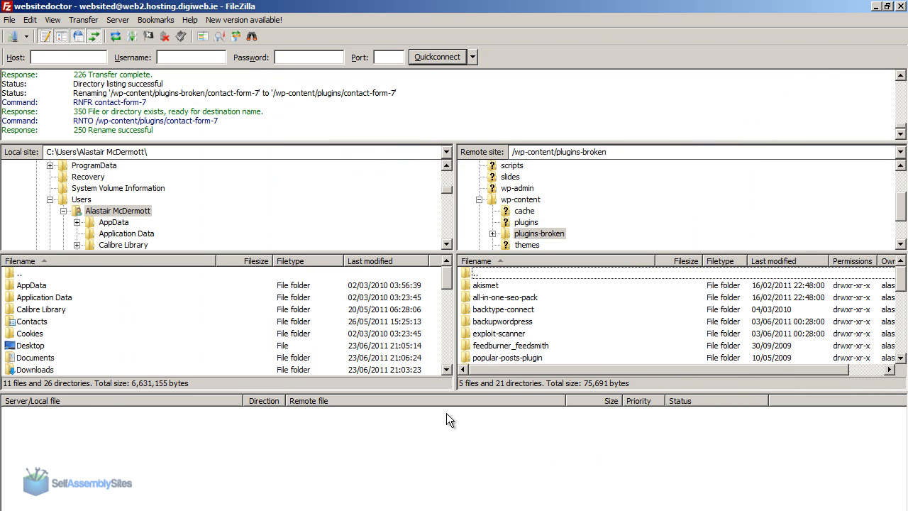
click(485, 284)
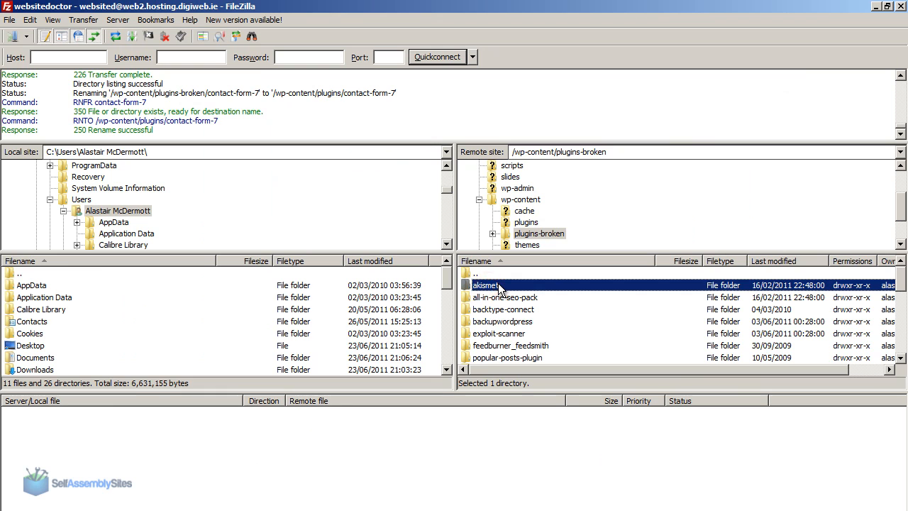
click(527, 221)
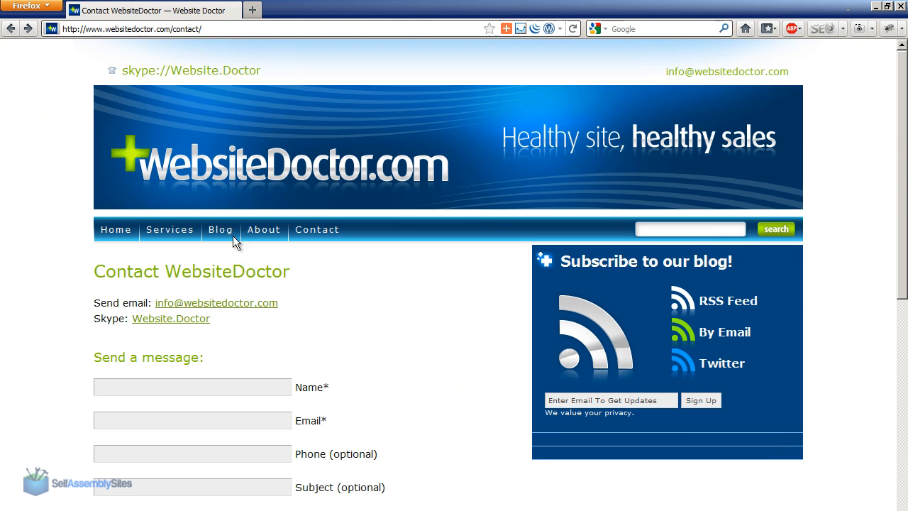
mouse_move(602, 161)
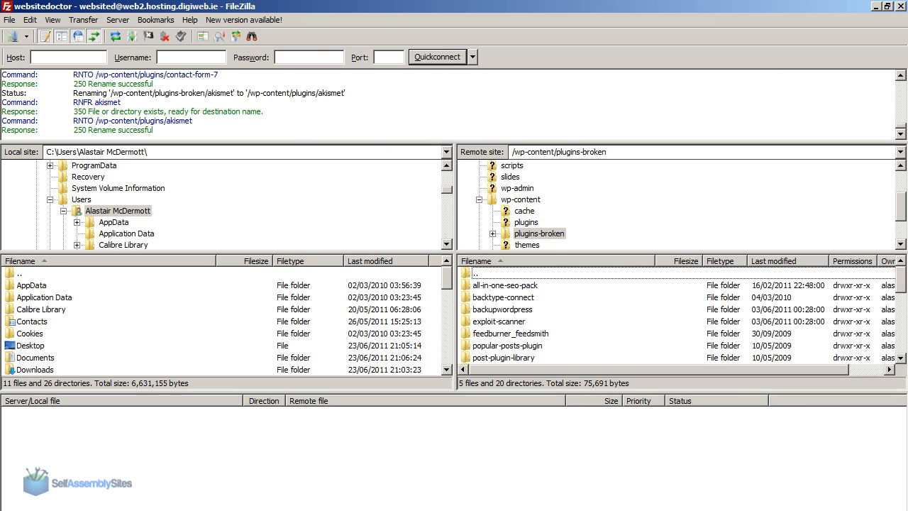
Step: Move backupwordpress back into plugins-broken, leaving the other restored plugins live
click(504, 285)
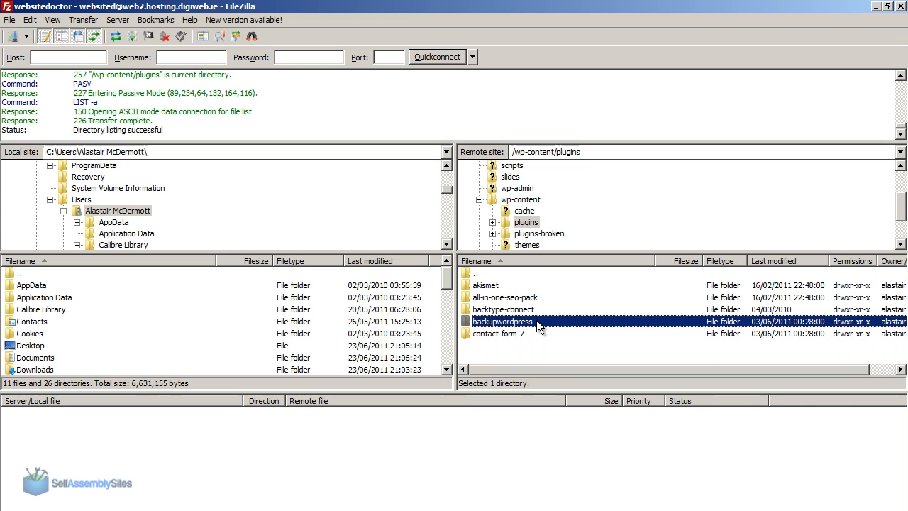
mouse_move(532, 332)
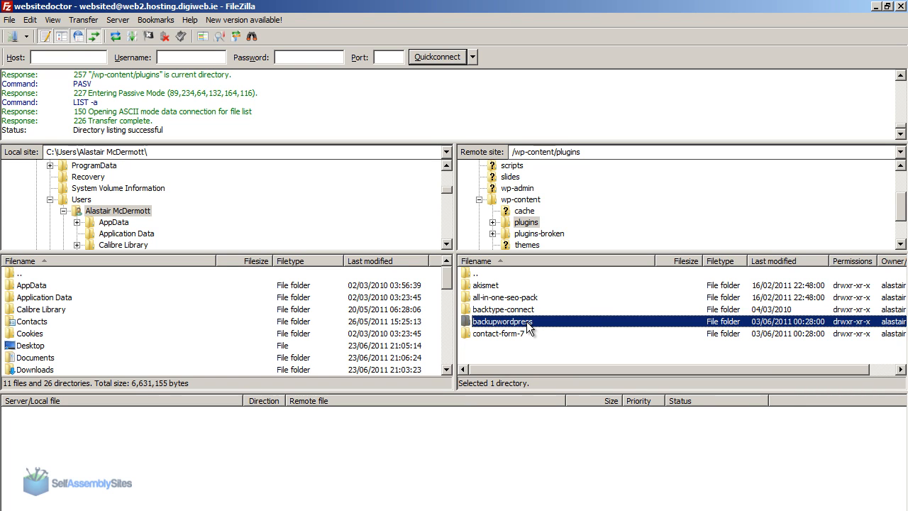
drag(503, 321, 540, 232)
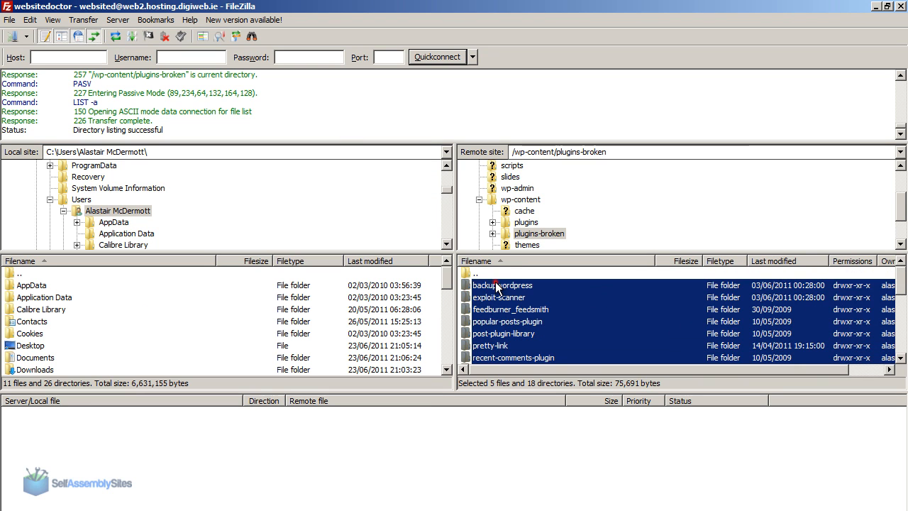
Step: Move every remaining plugin except backupwordpress from plugins-broken into plugins
click(503, 284)
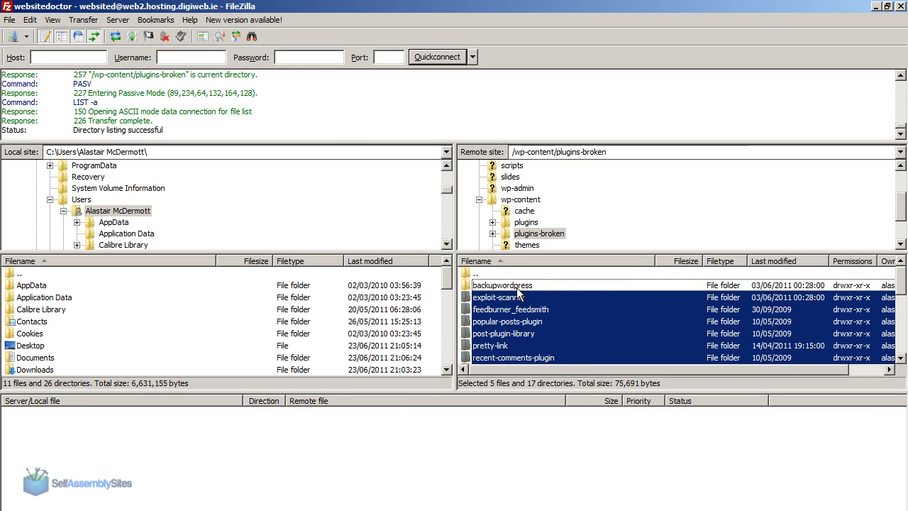
click(503, 298)
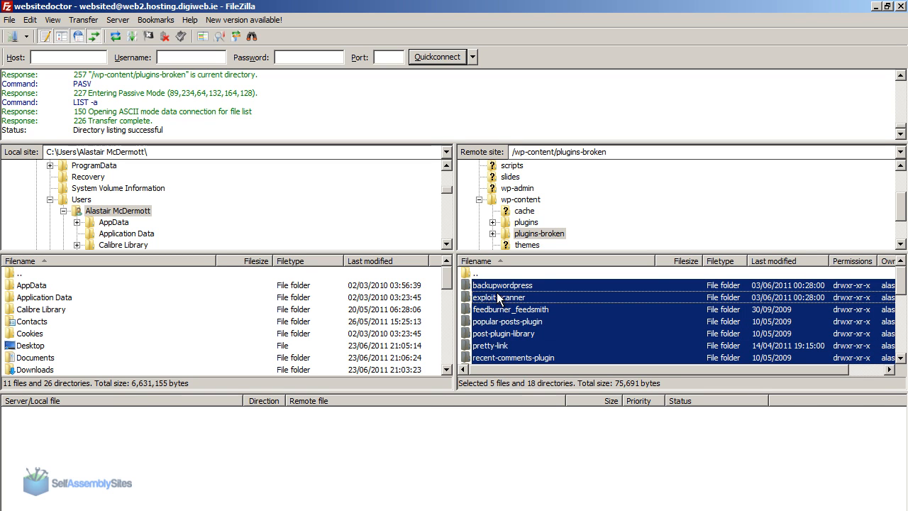
click(503, 284)
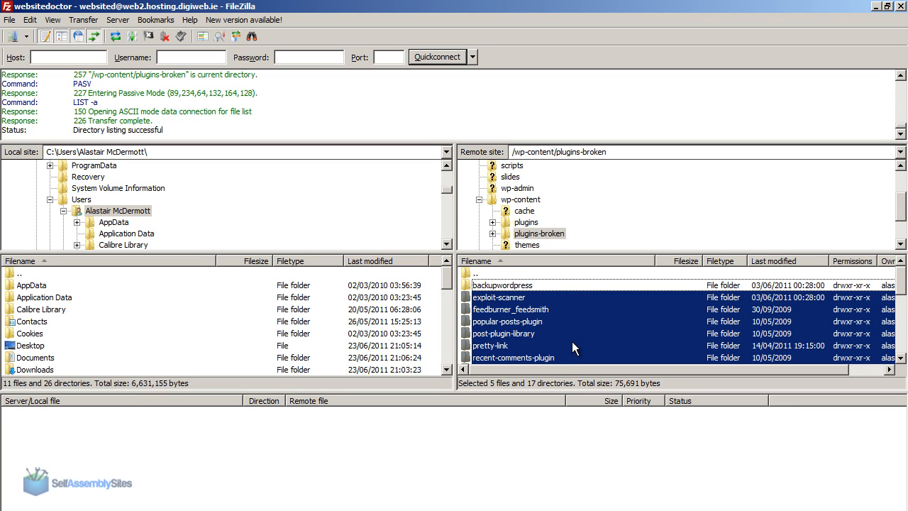
mouse_move(537, 309)
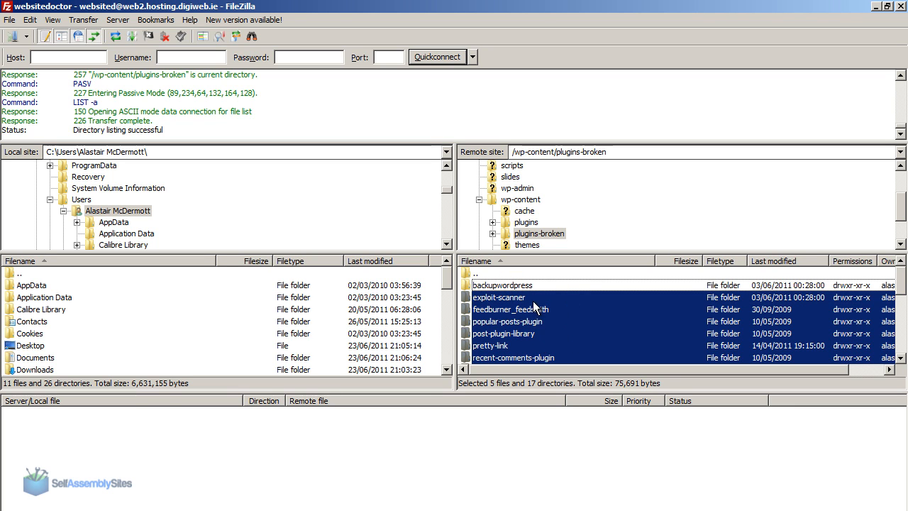
mouse_move(509, 307)
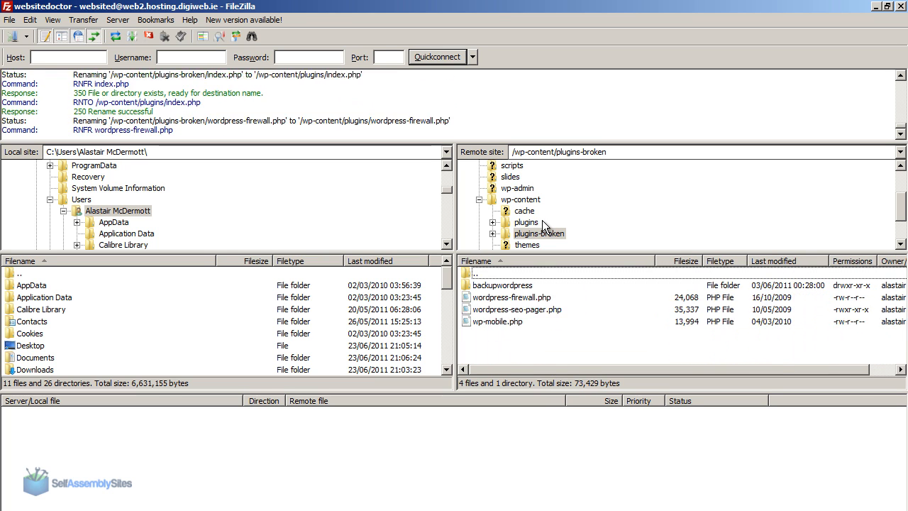
click(502, 284)
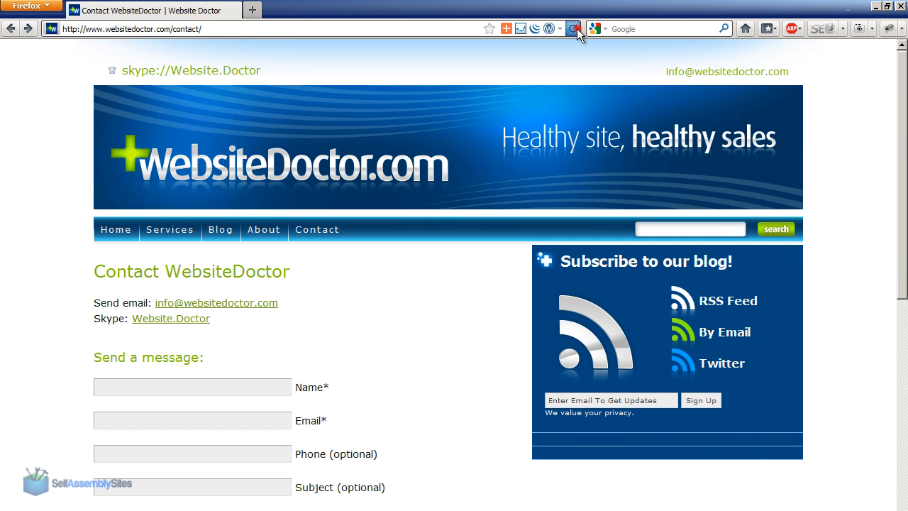
click(574, 29)
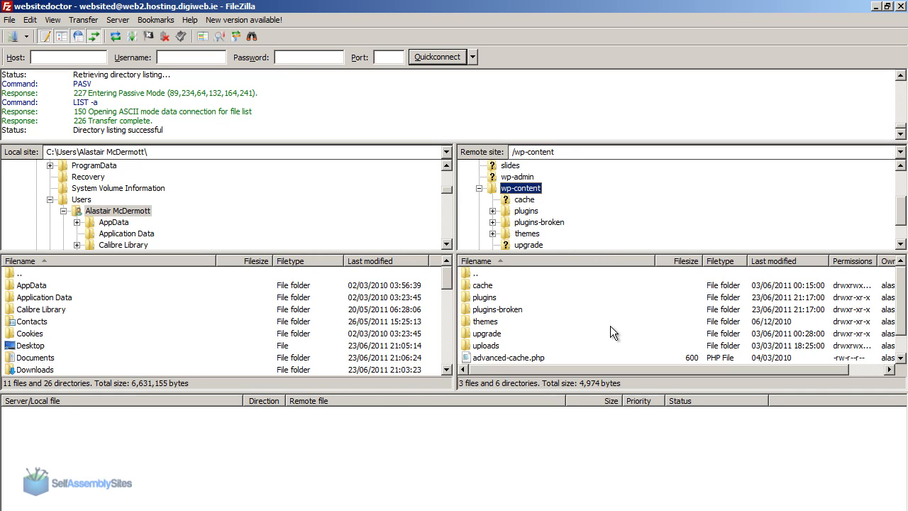
mouse_move(497, 325)
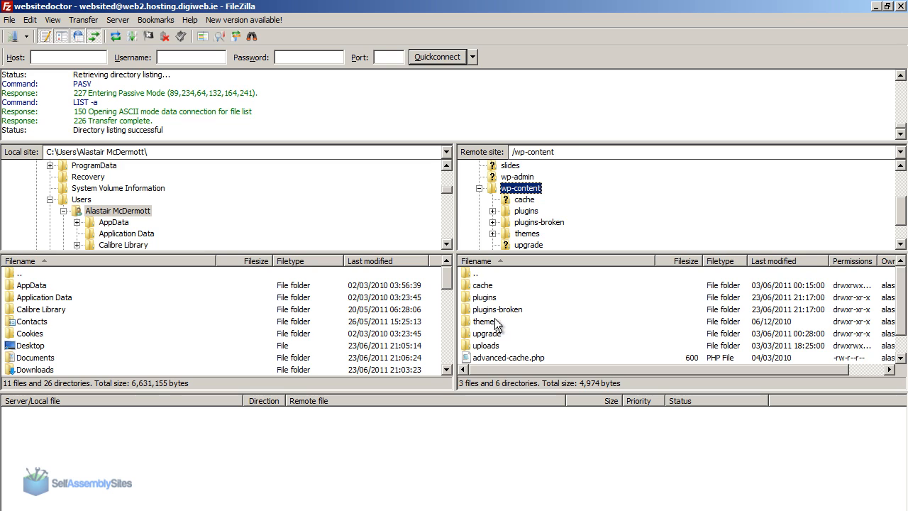
Step: In wp-content/themes, rename the thesis folder with a -broken suffix
double_click(485, 320)
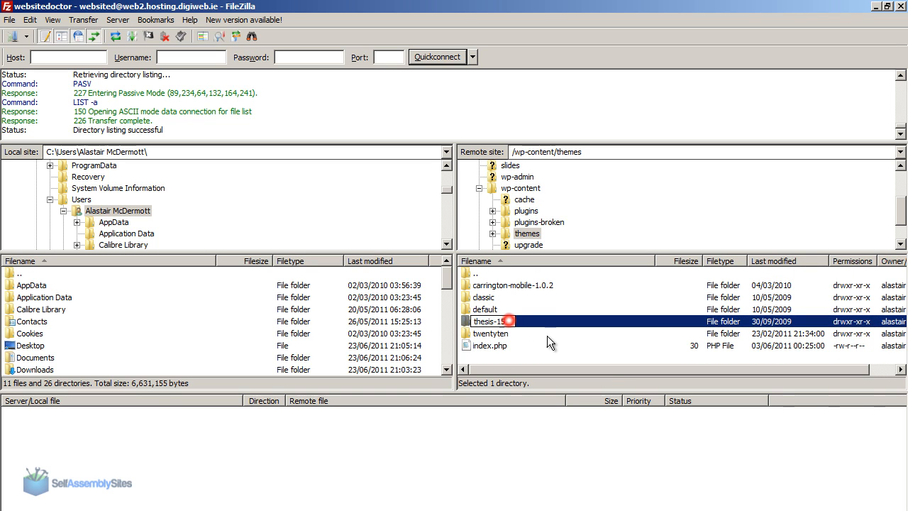
text(-bro)
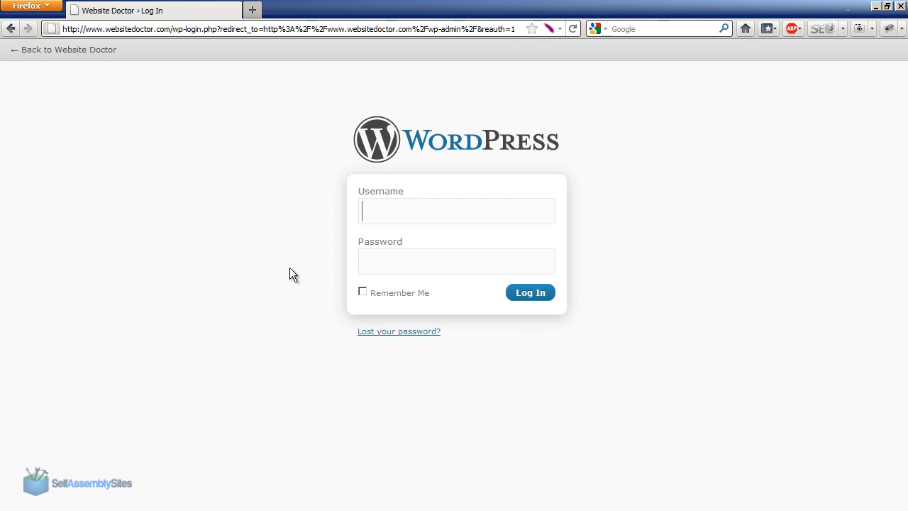
mouse_move(119, 170)
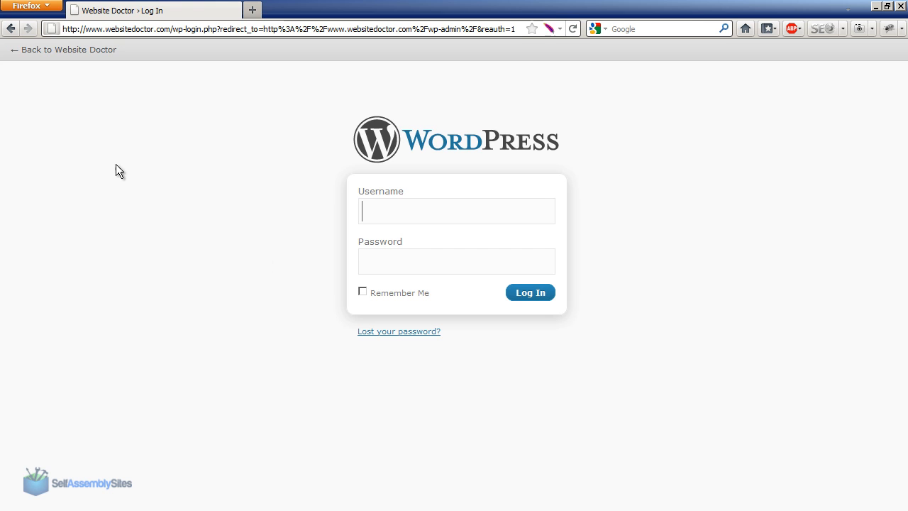
mouse_move(269, 442)
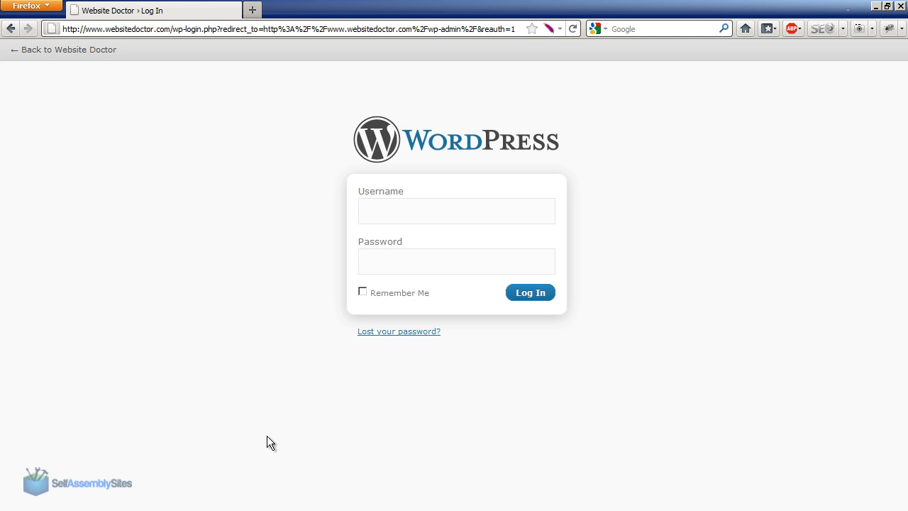
Step: Load the site's wp-admin login page with empty username and password fields
click(457, 210)
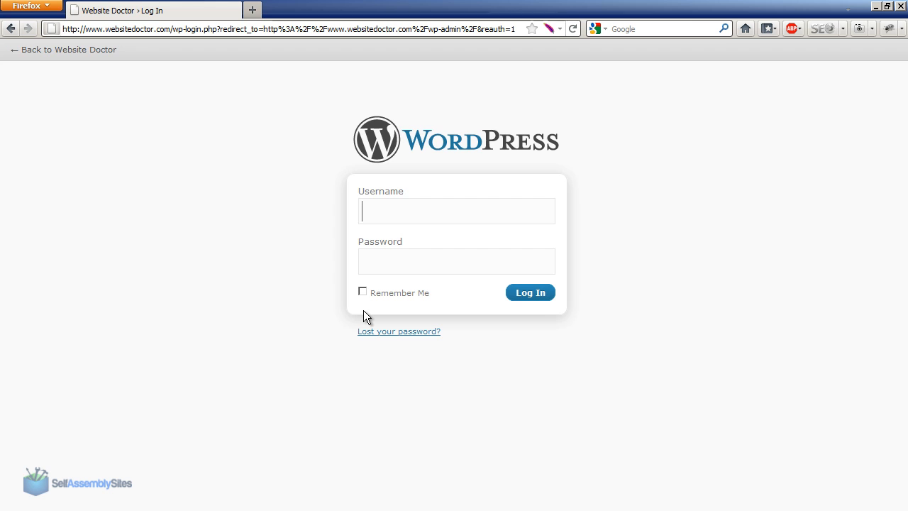
mouse_move(347, 298)
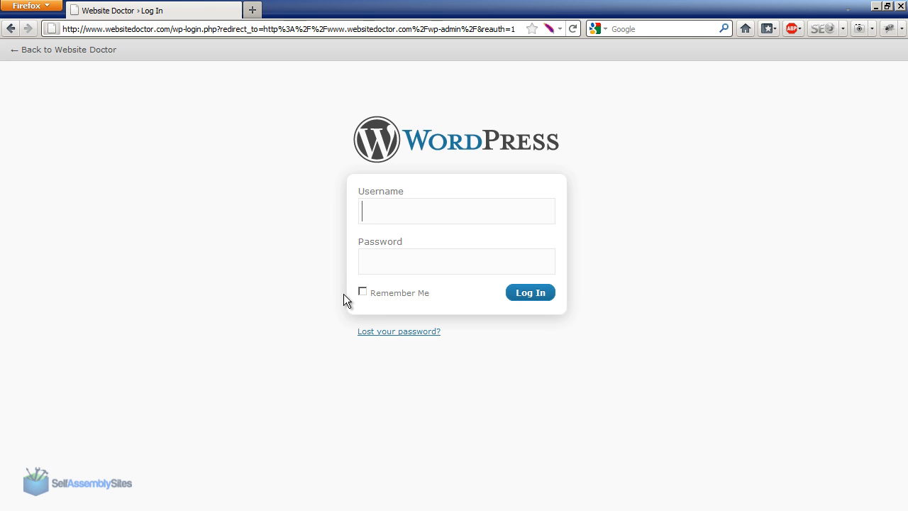
mouse_move(244, 216)
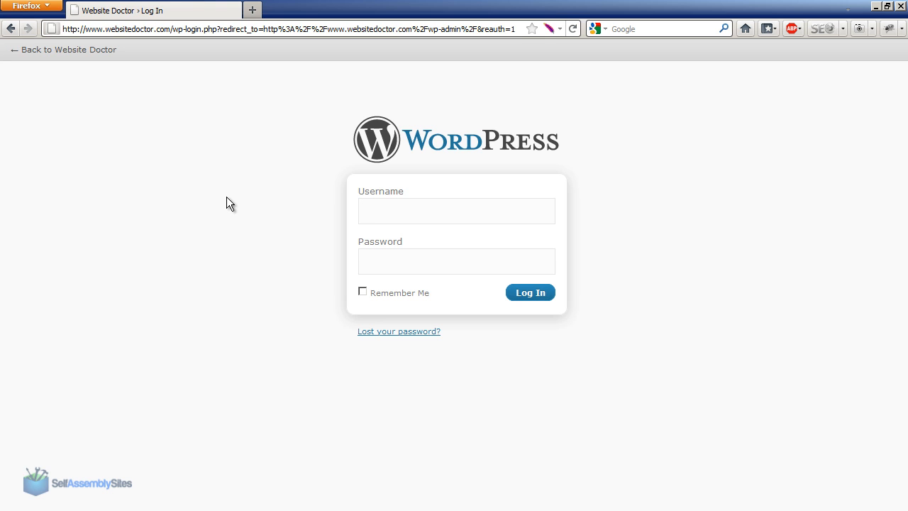
mouse_move(157, 167)
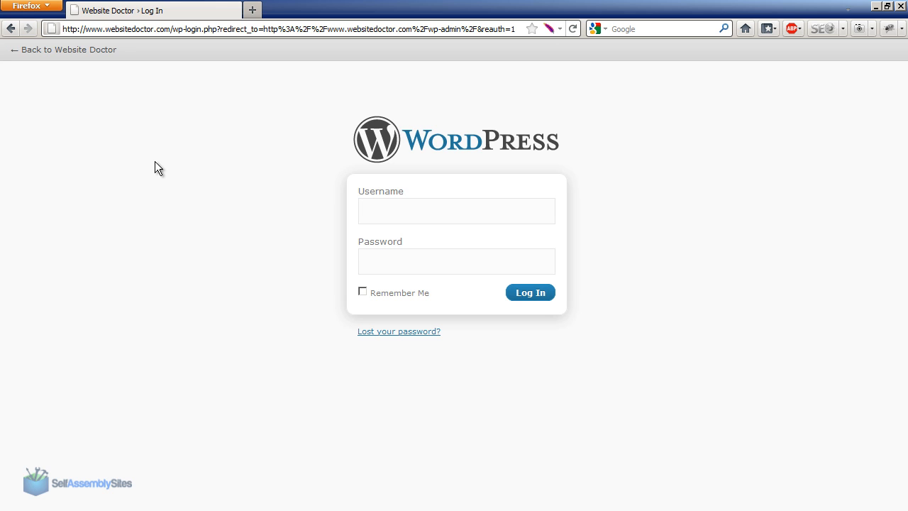